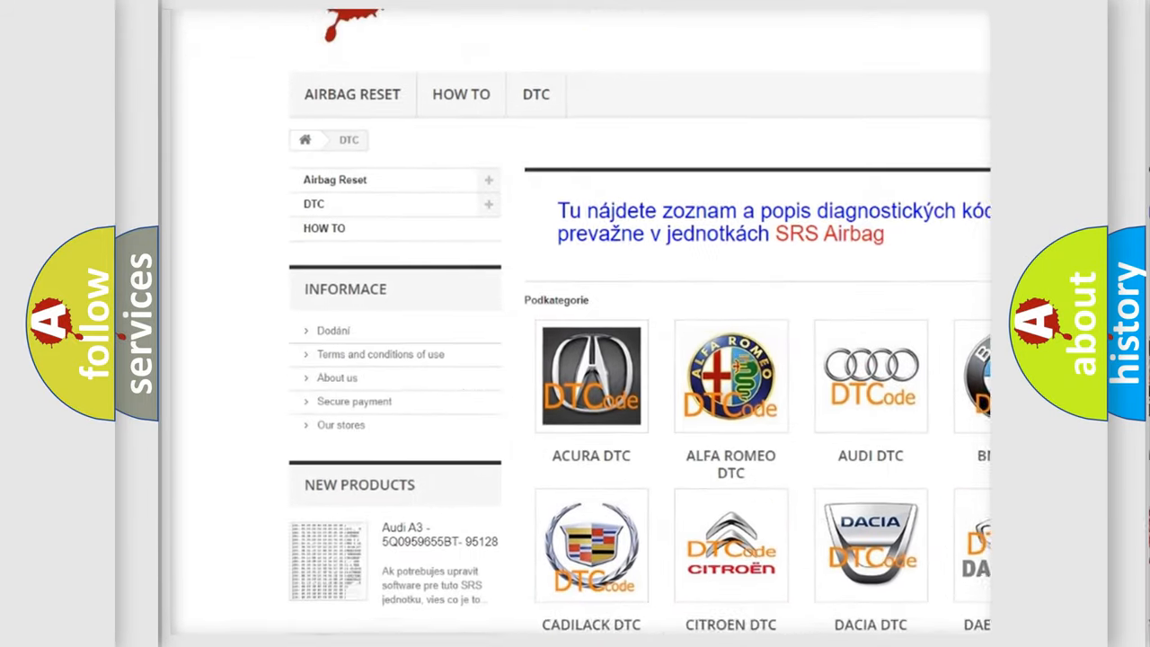
scroll("down", 3)
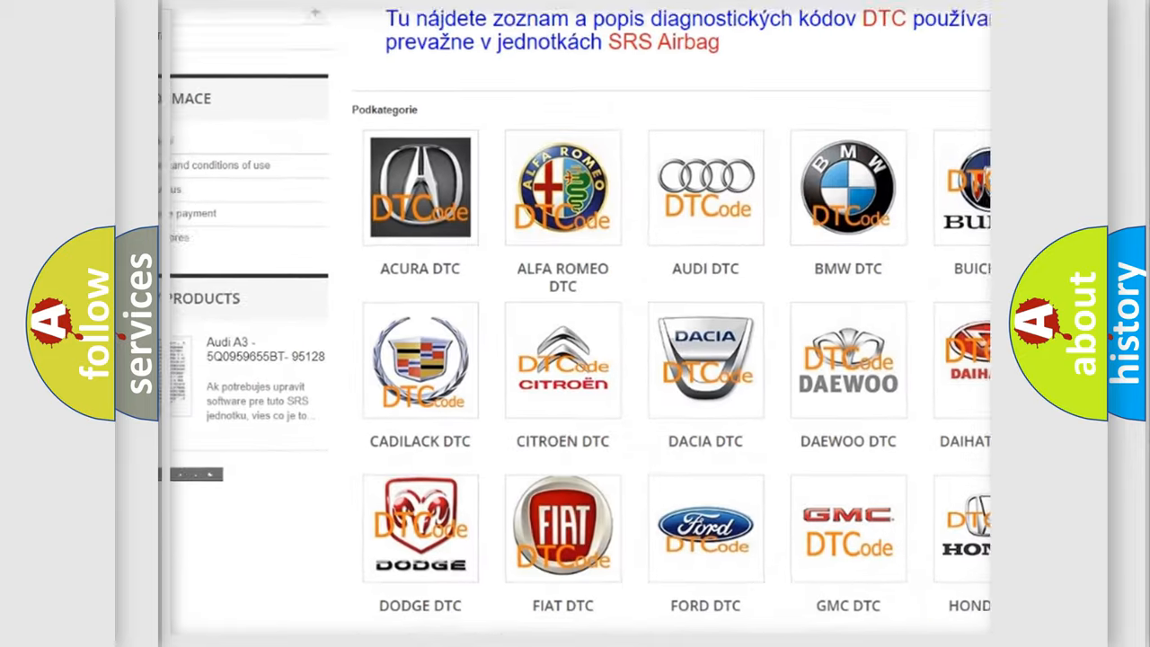
scroll("down", 3)
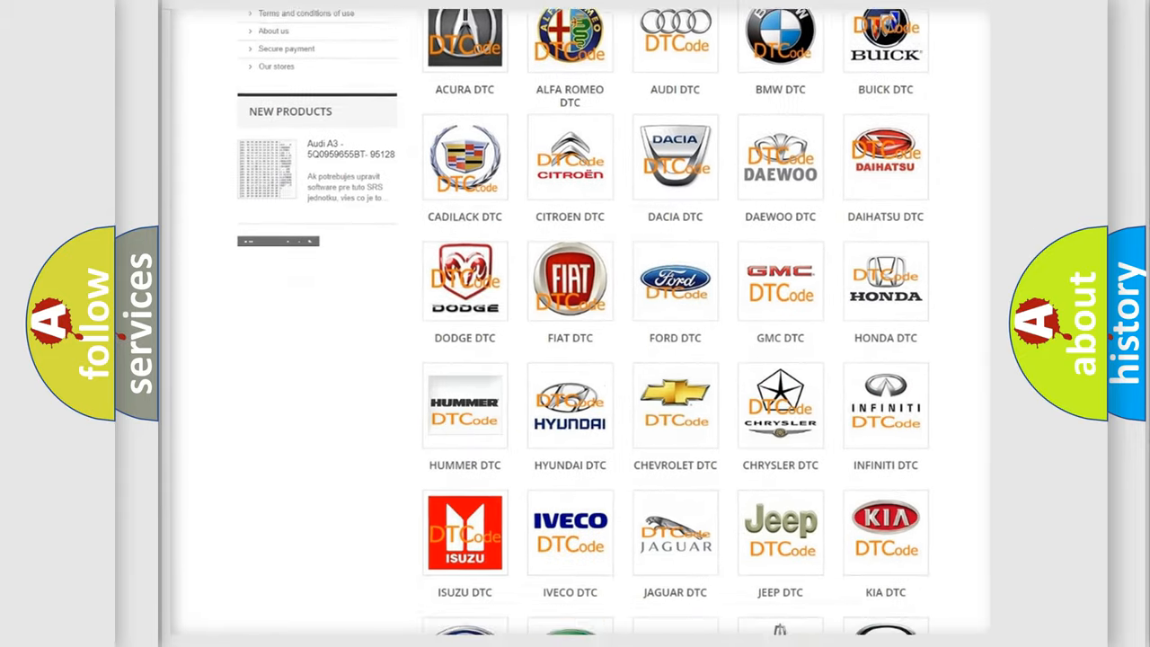
scroll("down", 3)
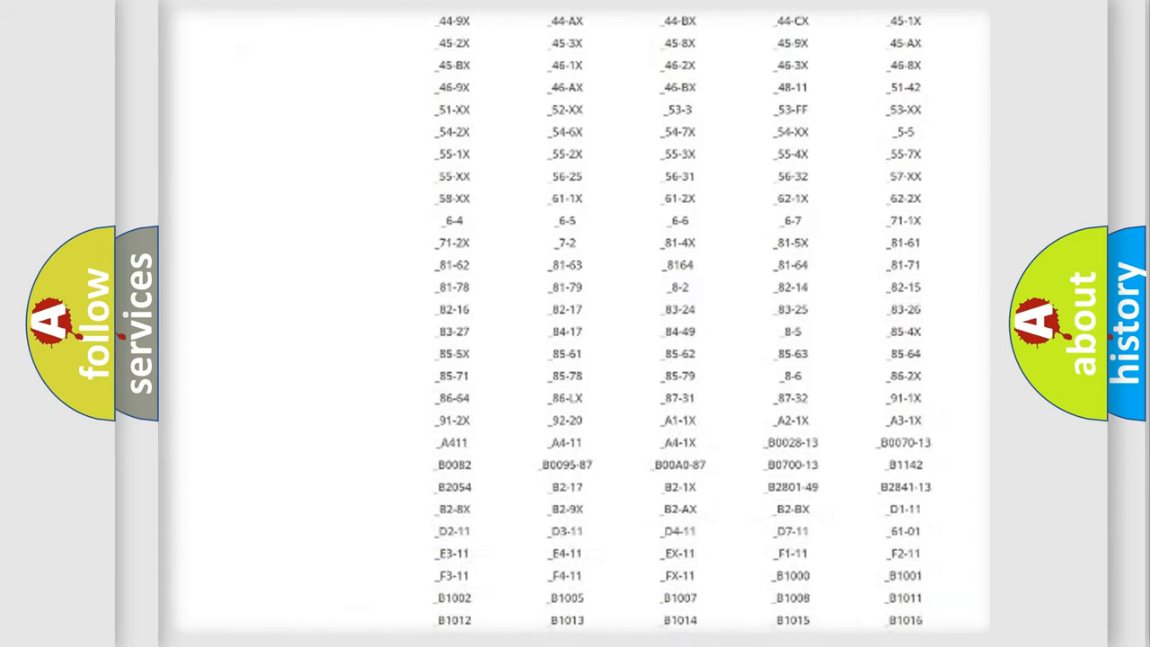
scroll("down", 3)
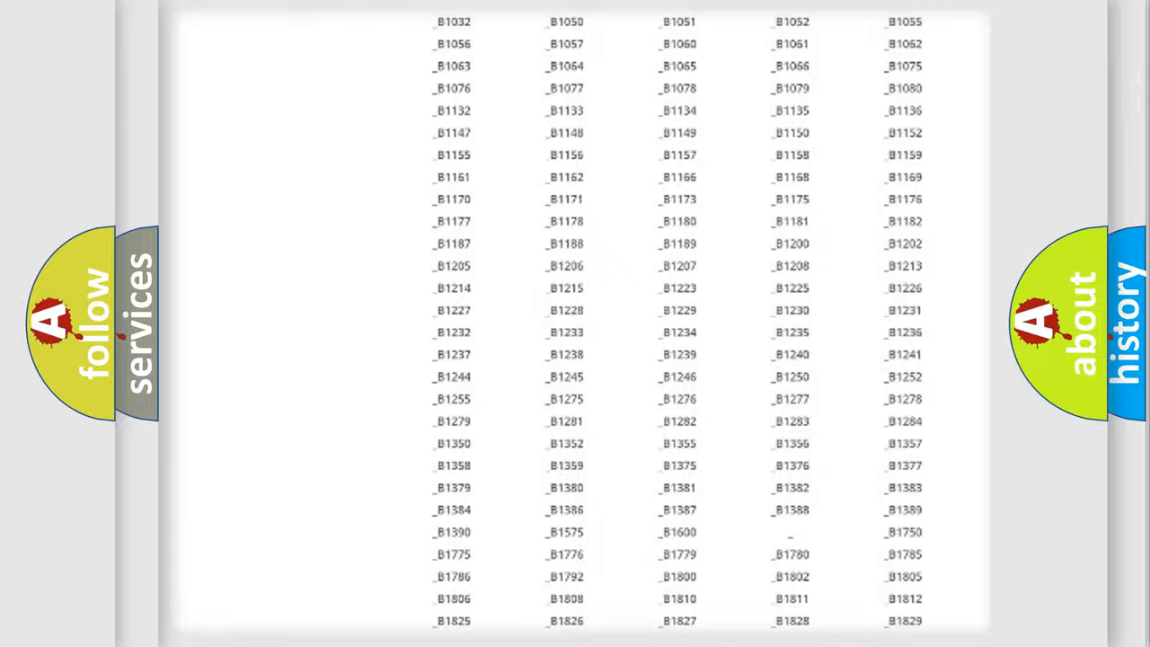